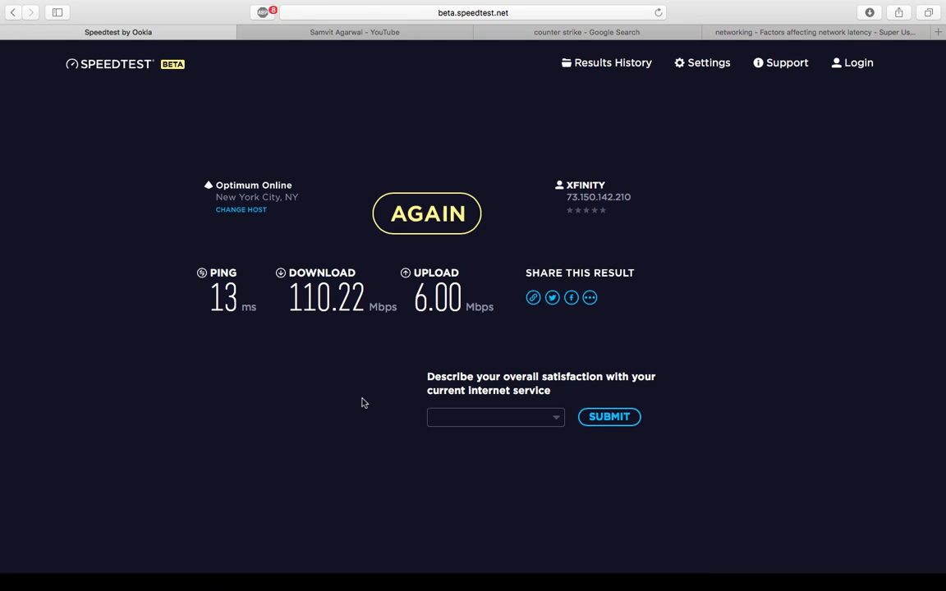
mouse_move(491, 322)
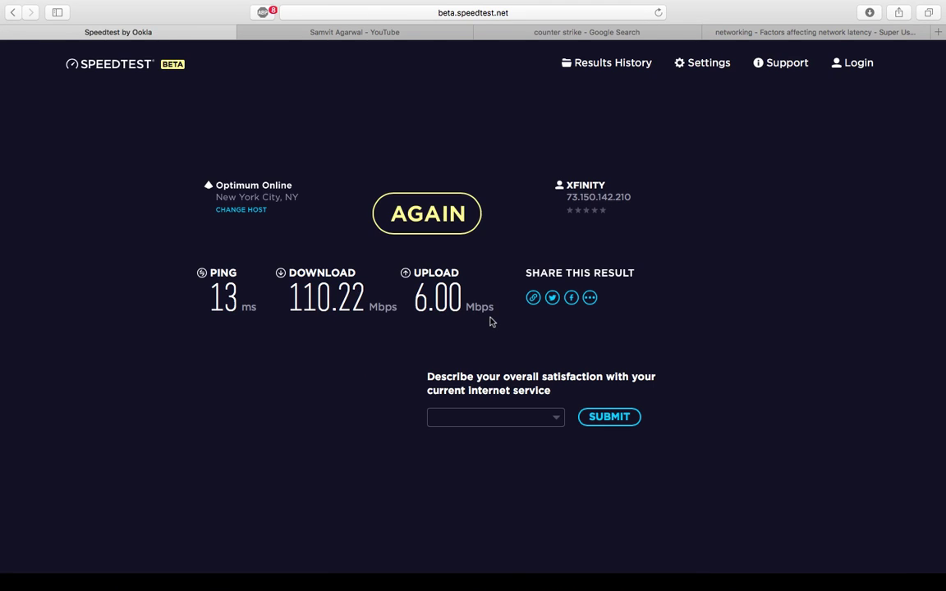
mouse_move(479, 307)
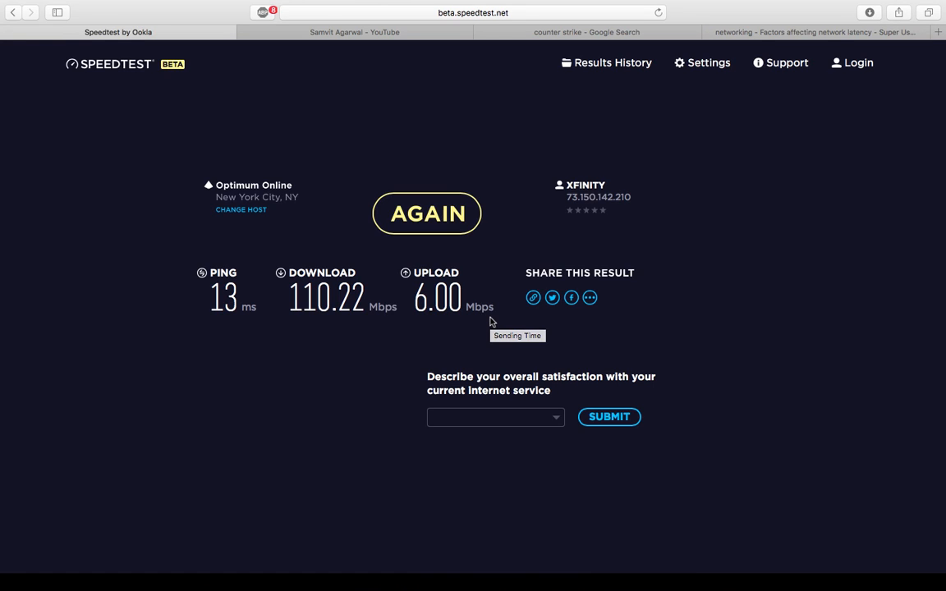
mouse_move(490, 322)
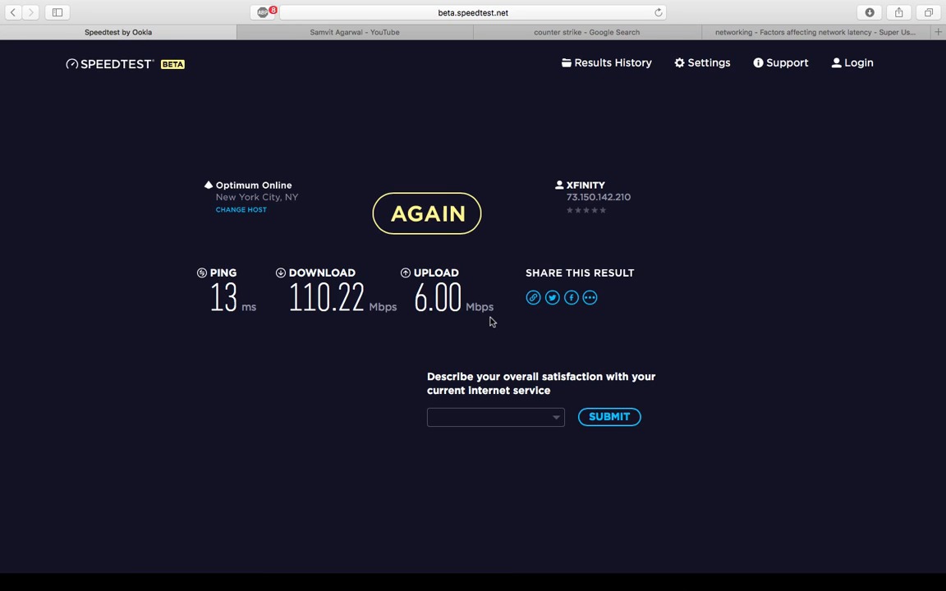
mouse_move(212, 301)
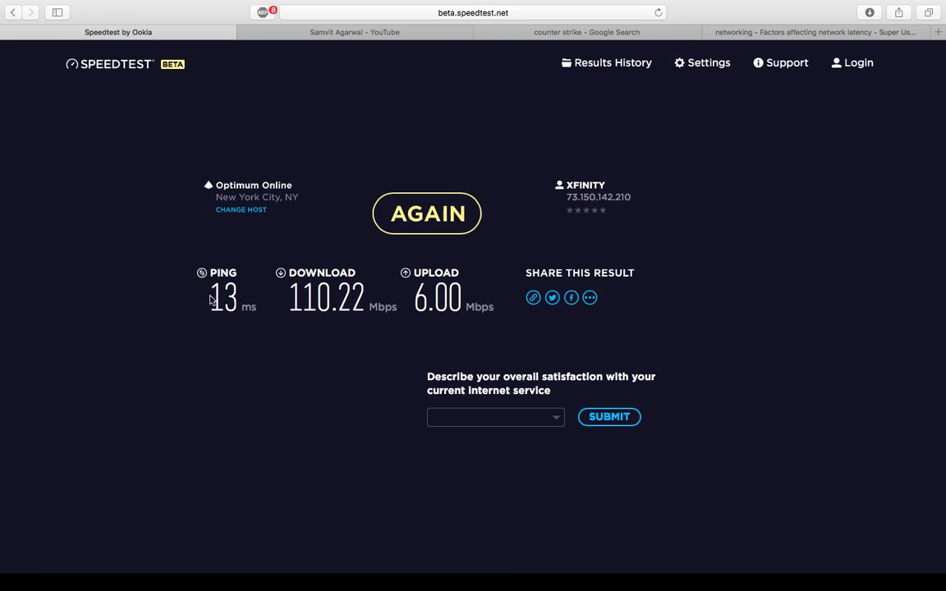
mouse_move(404, 80)
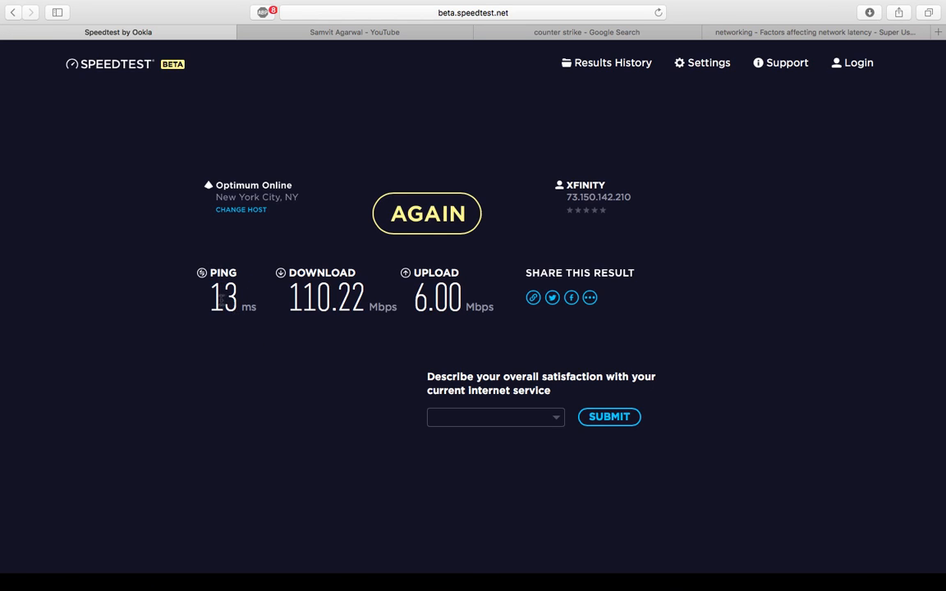
mouse_move(306, 355)
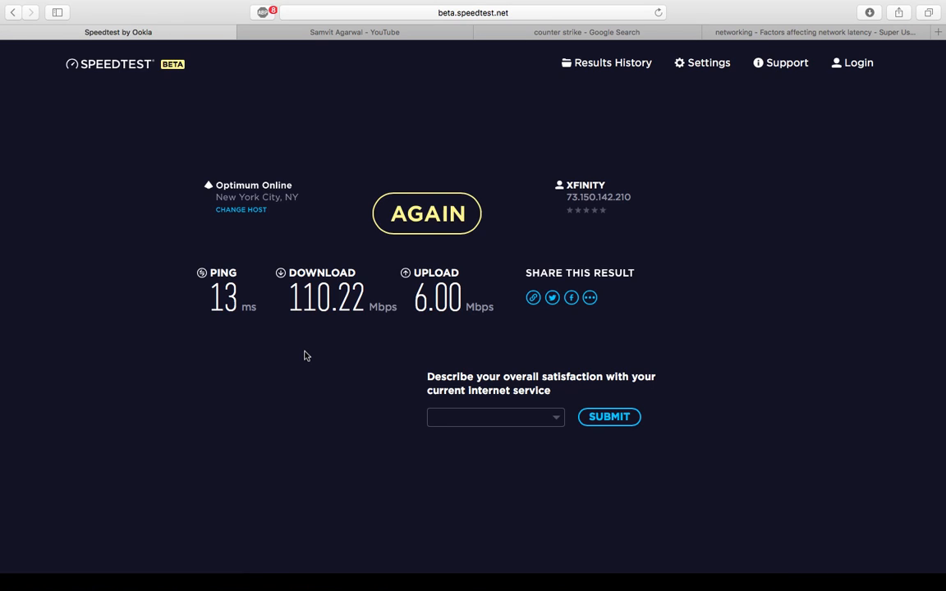
mouse_move(249, 396)
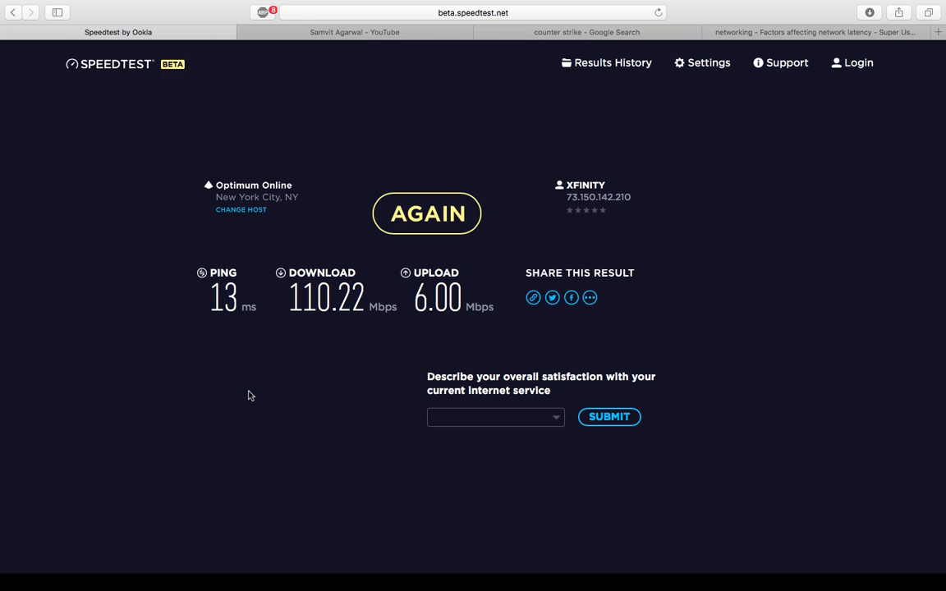
mouse_move(224, 296)
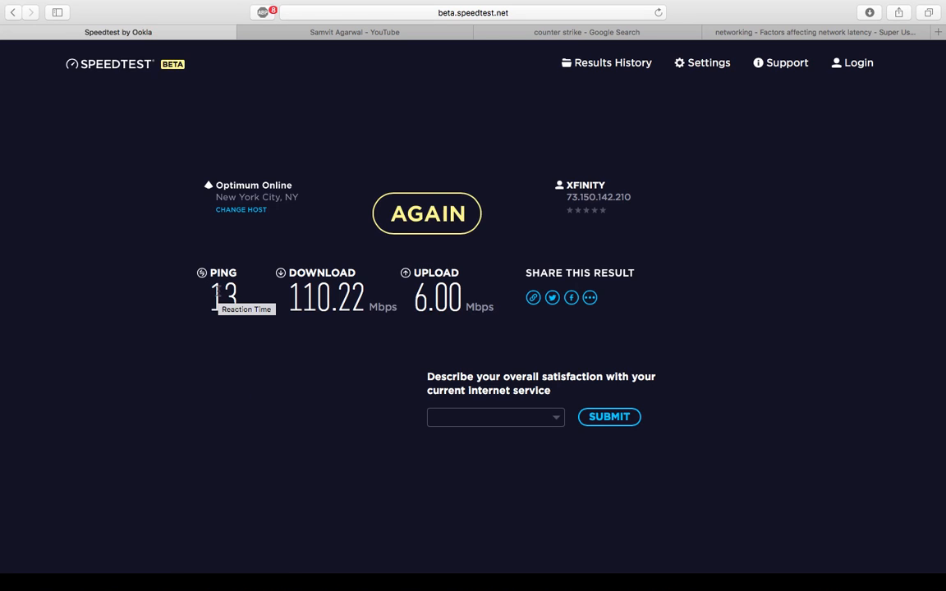
mouse_move(263, 340)
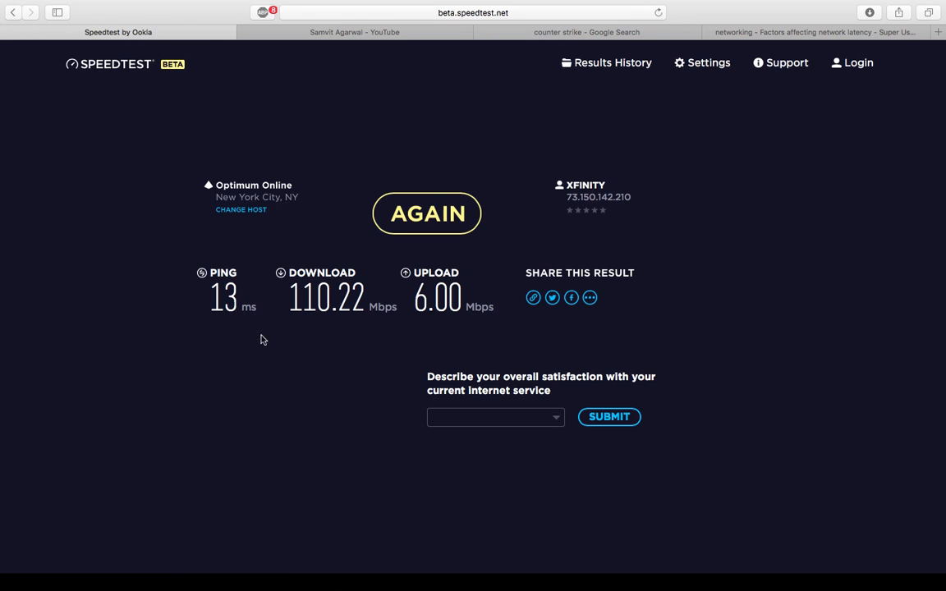
mouse_move(224, 296)
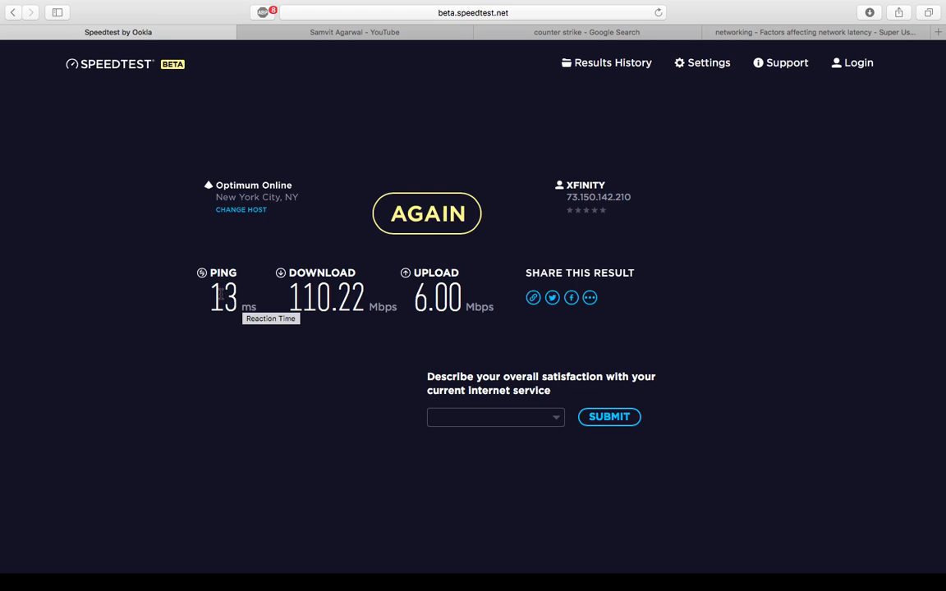
mouse_move(263, 357)
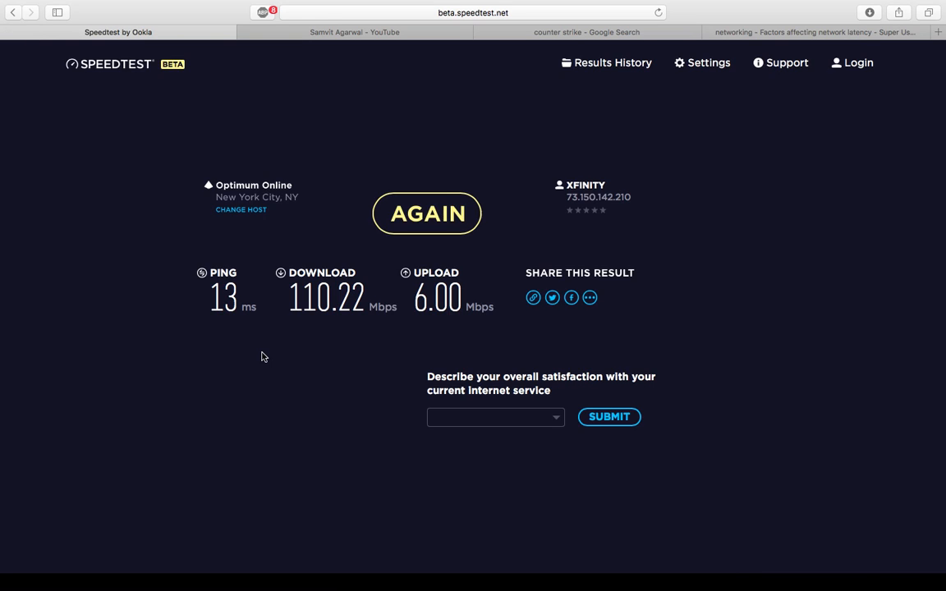
mouse_move(283, 276)
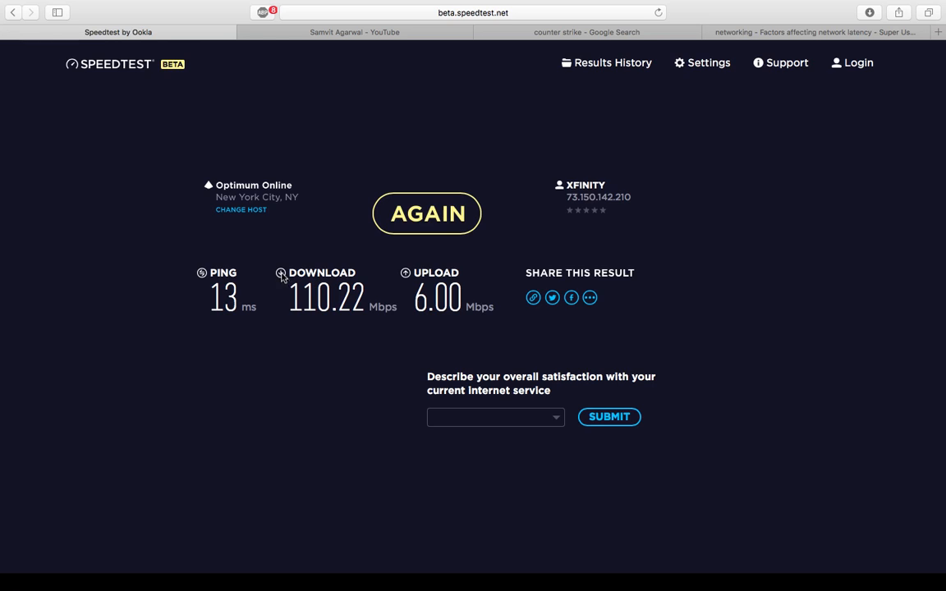
mouse_move(447, 326)
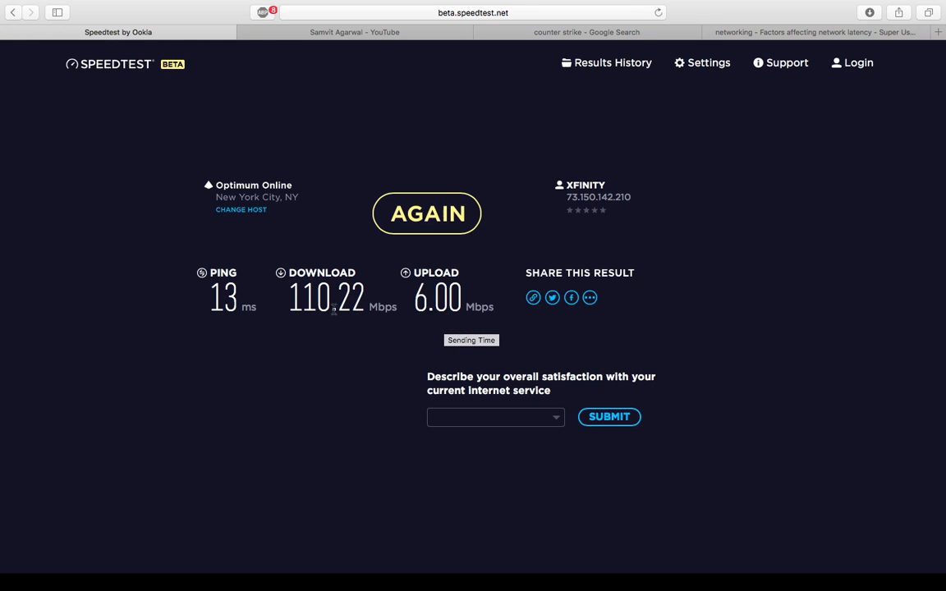
mouse_move(317, 283)
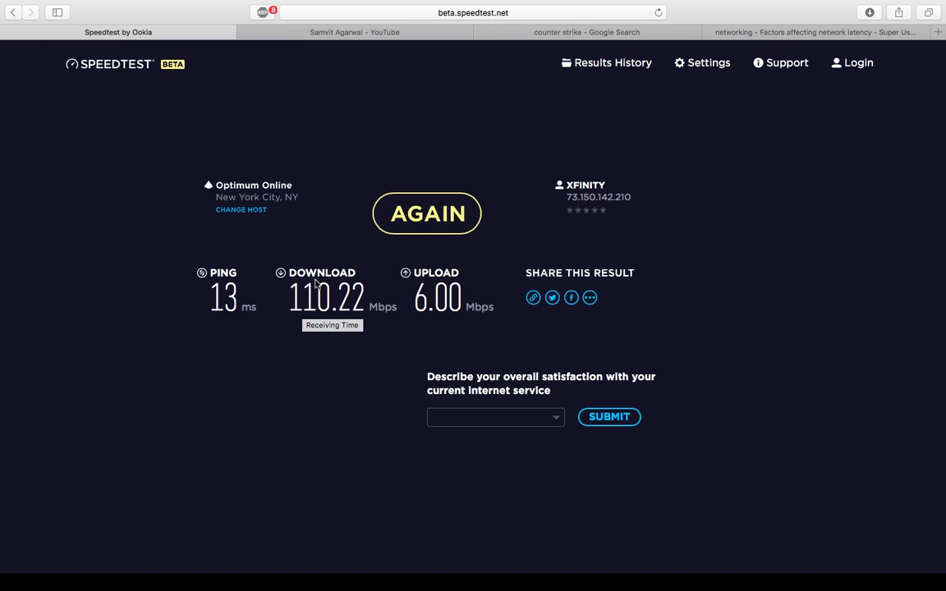
Step: Switch to the YouTube channel and show its Home overview instead of the videos list
left_click(355, 33)
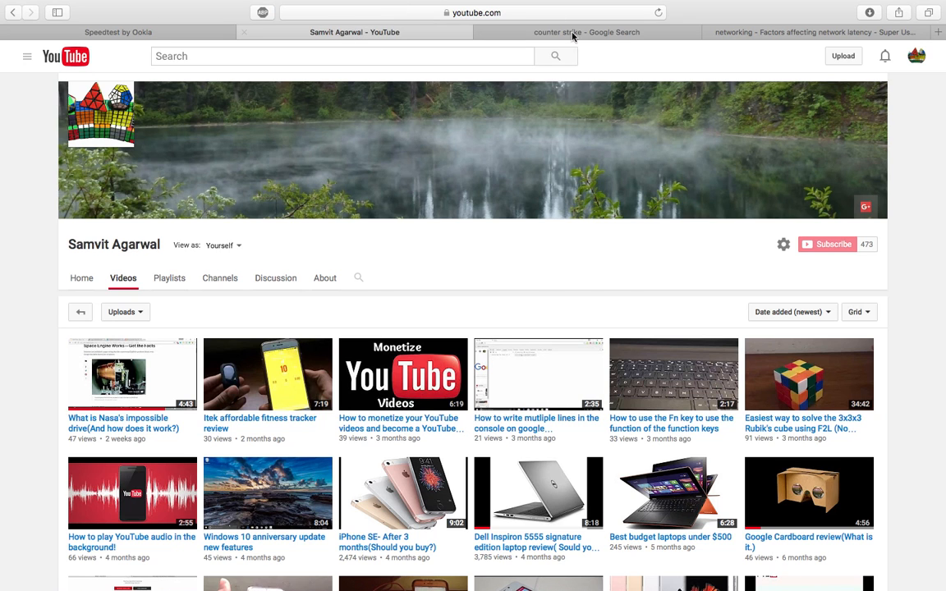
mouse_move(128, 230)
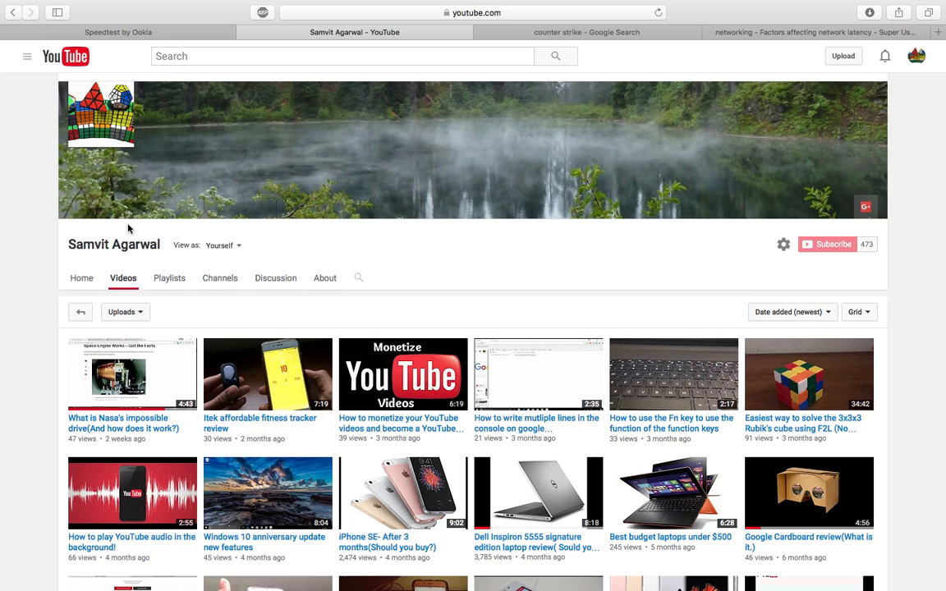
mouse_move(72, 295)
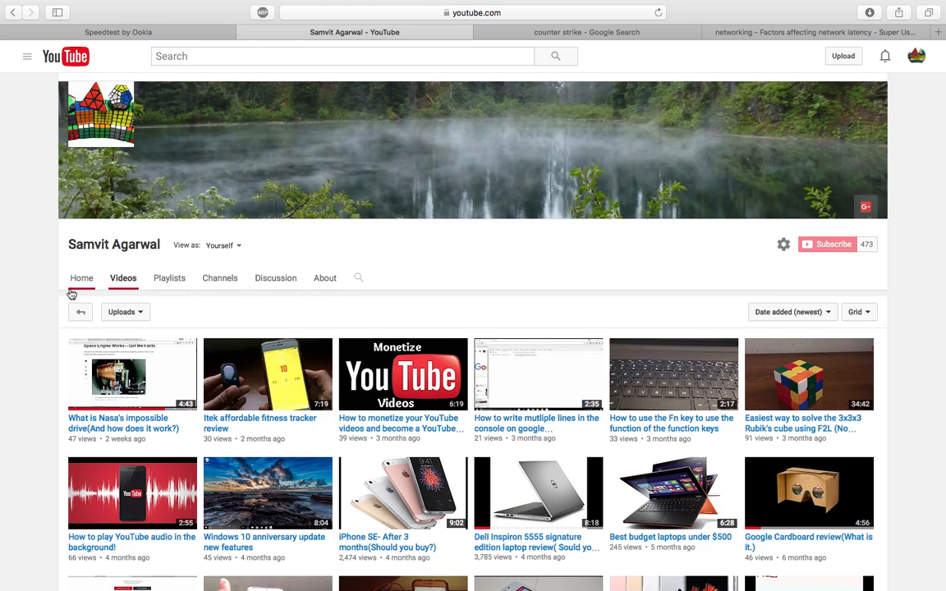
mouse_move(82, 283)
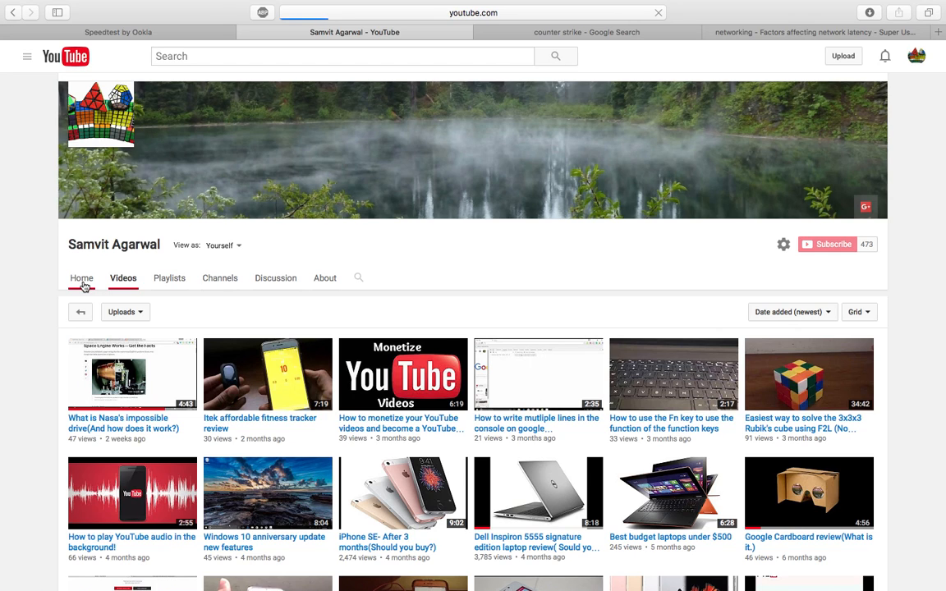
left_click(82, 277)
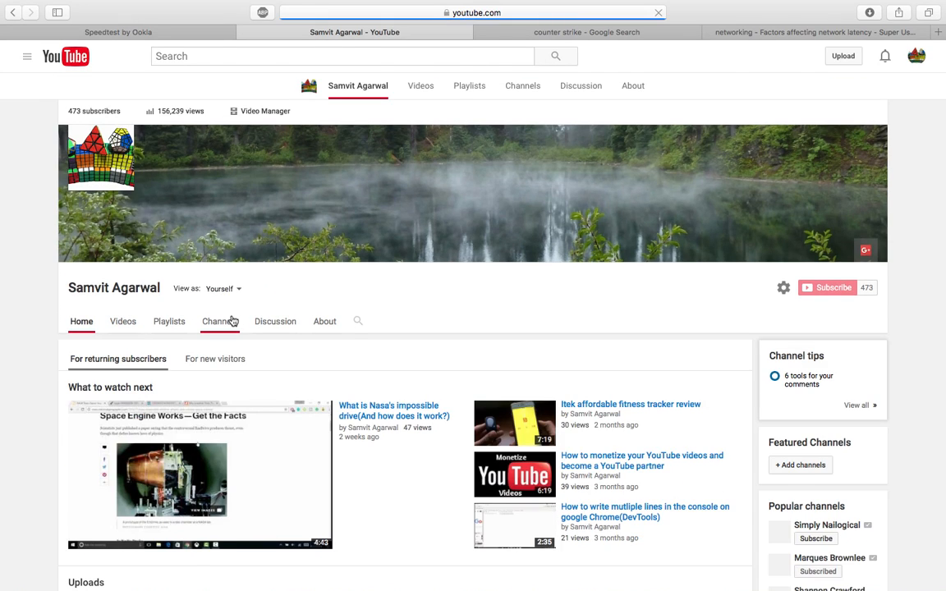
scroll("up", 3)
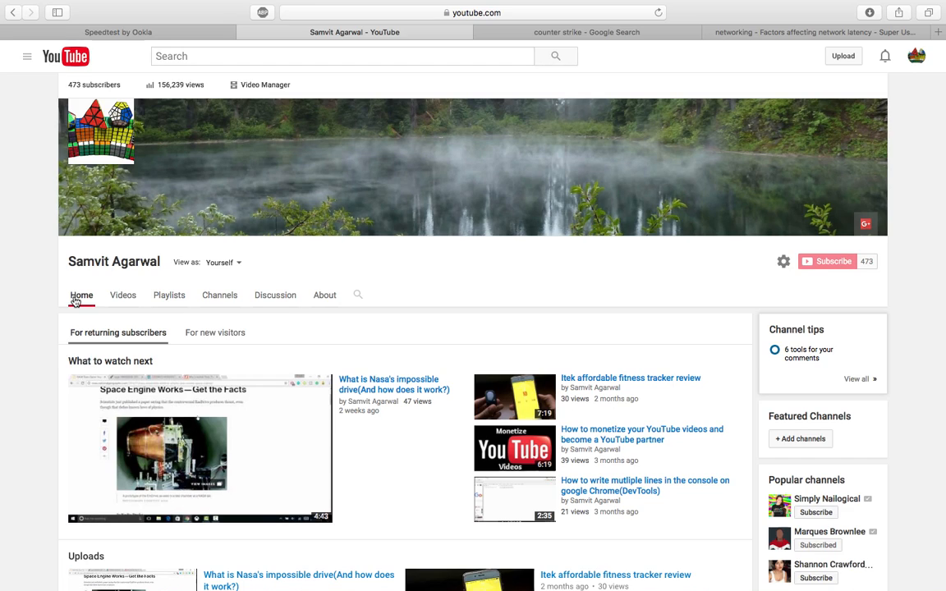
mouse_move(215, 331)
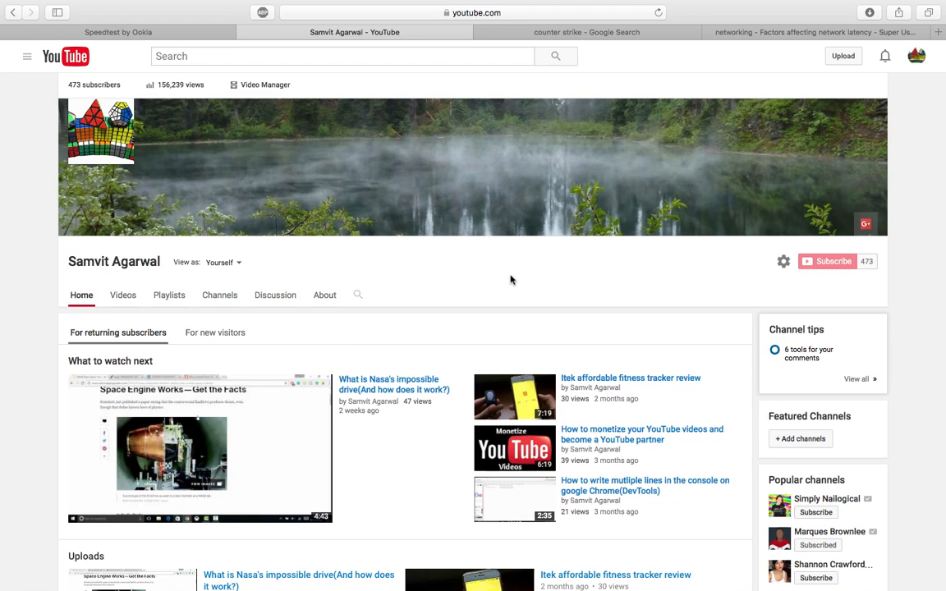
mouse_move(306, 245)
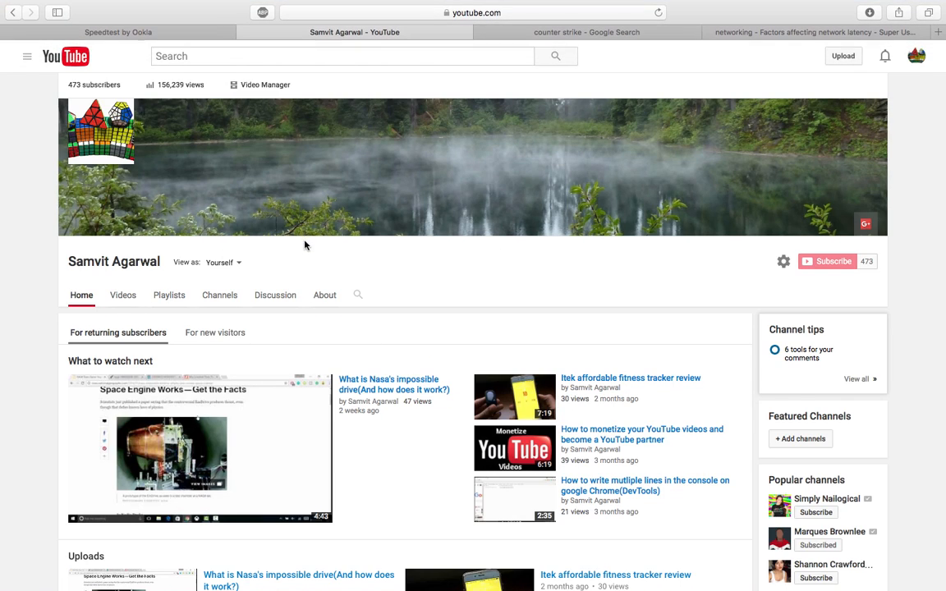
mouse_move(289, 213)
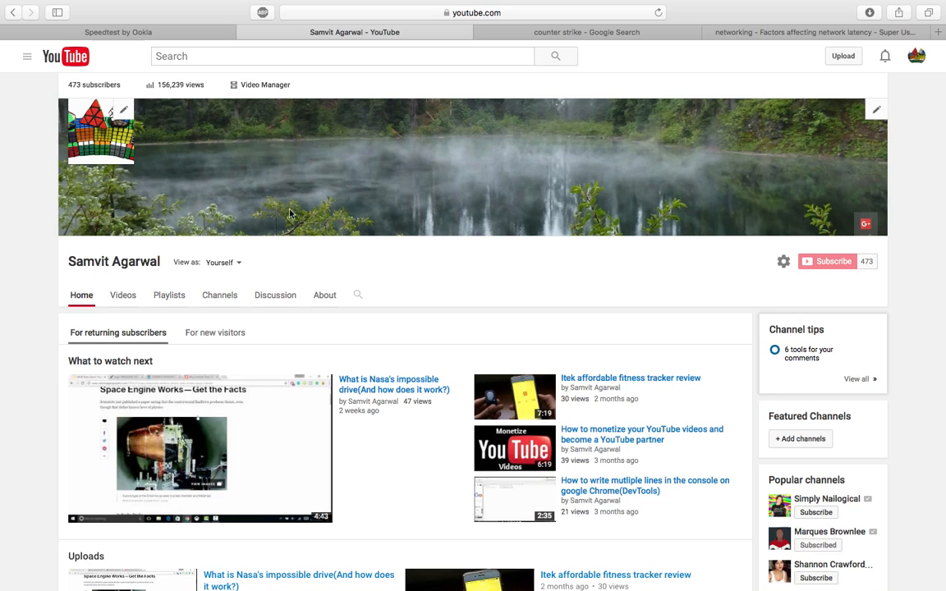
mouse_move(170, 332)
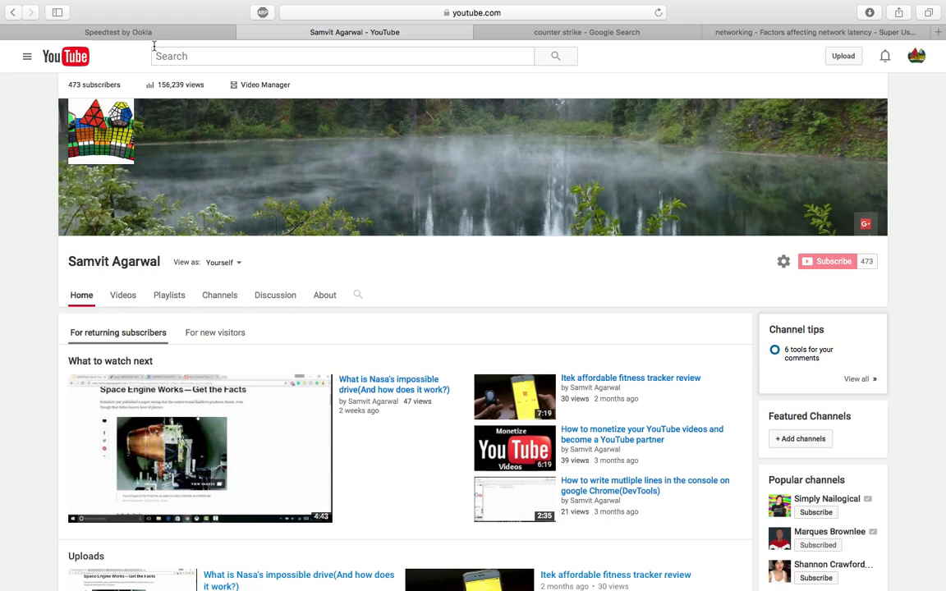
left_click(118, 33)
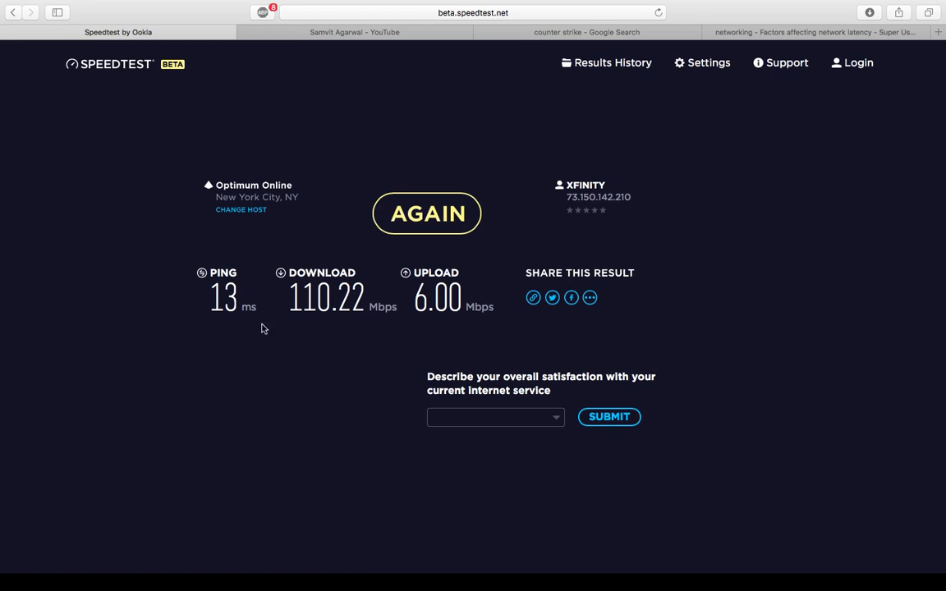
mouse_move(411, 38)
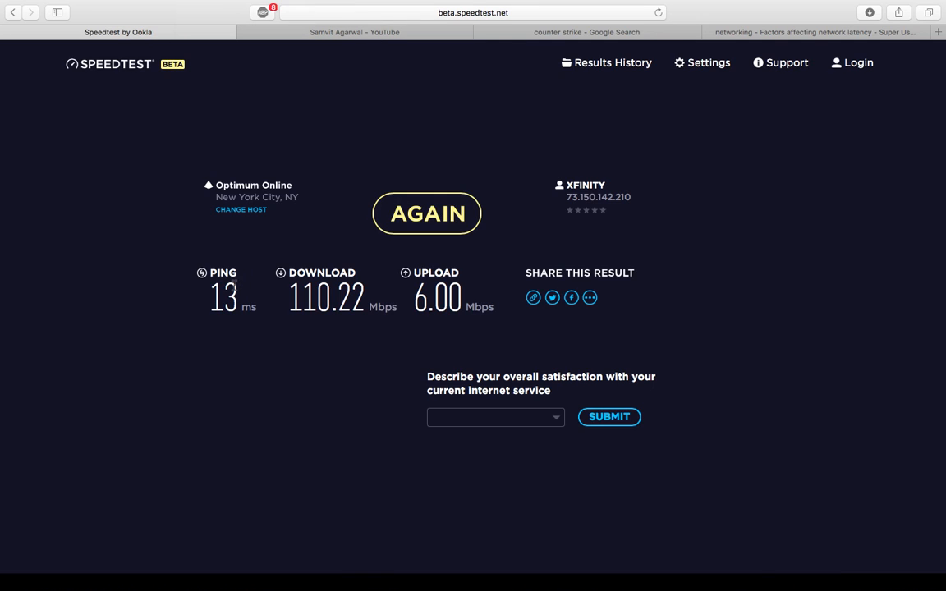
left_click(355, 33)
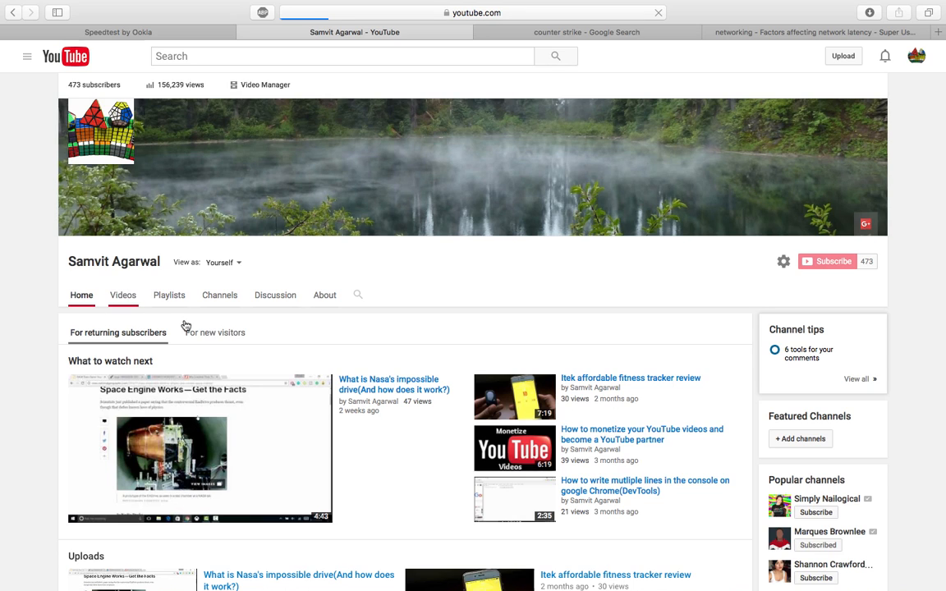
left_click(121, 295)
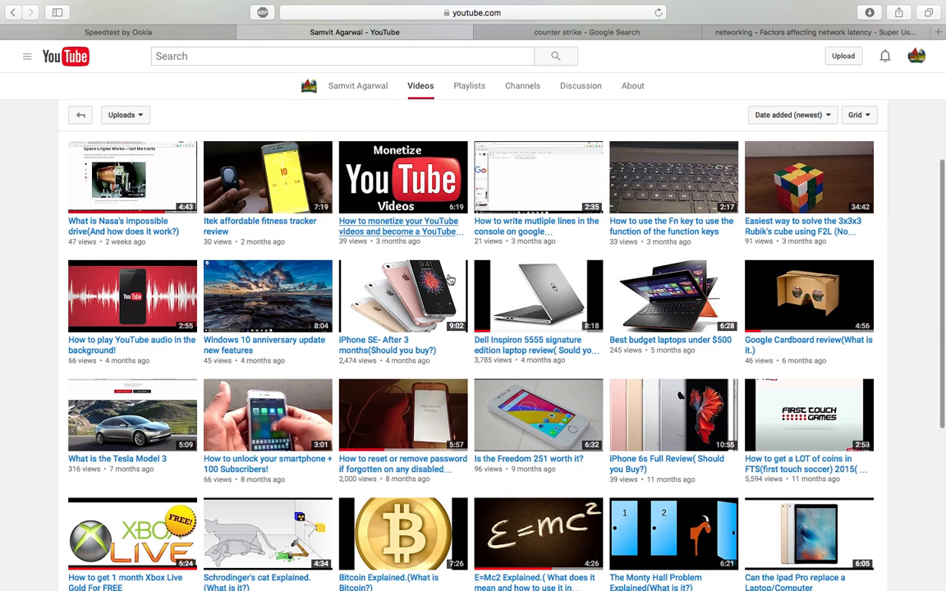
scroll("up", 3)
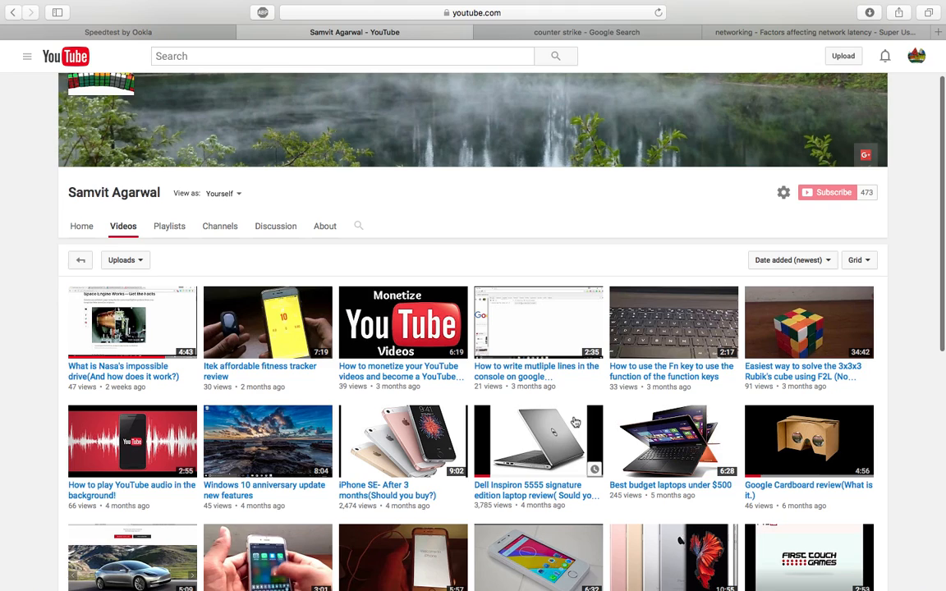
mouse_move(417, 390)
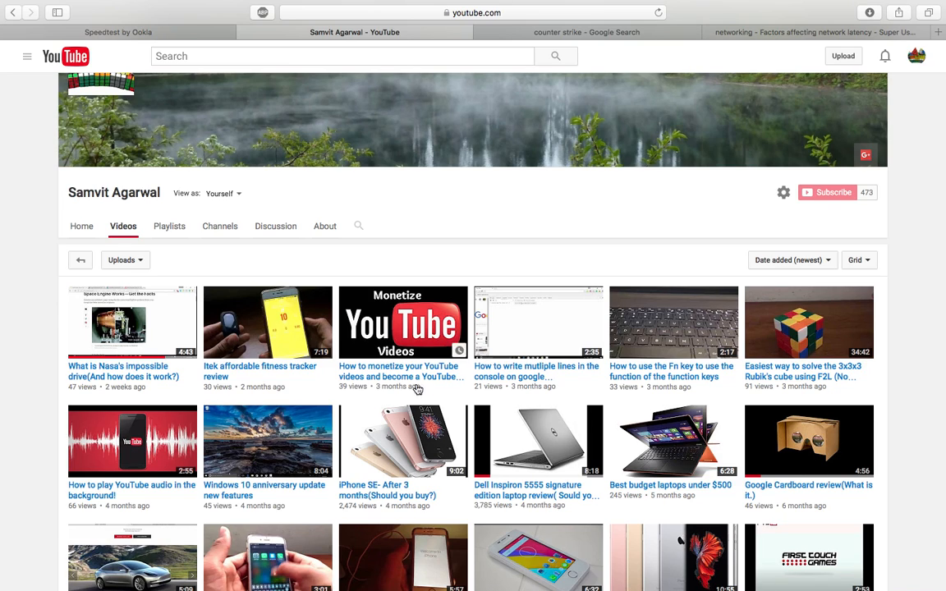
mouse_move(418, 390)
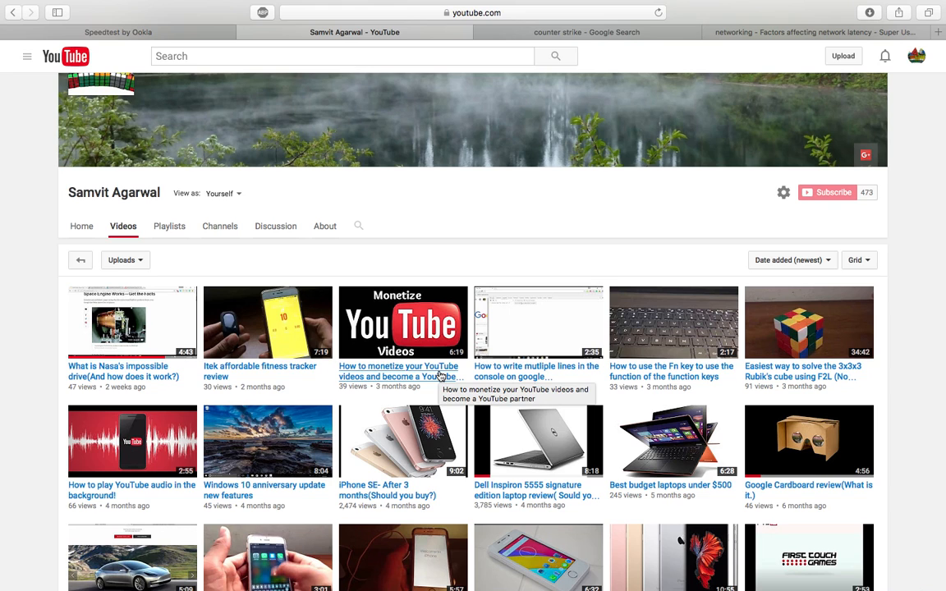
scroll("up", 3)
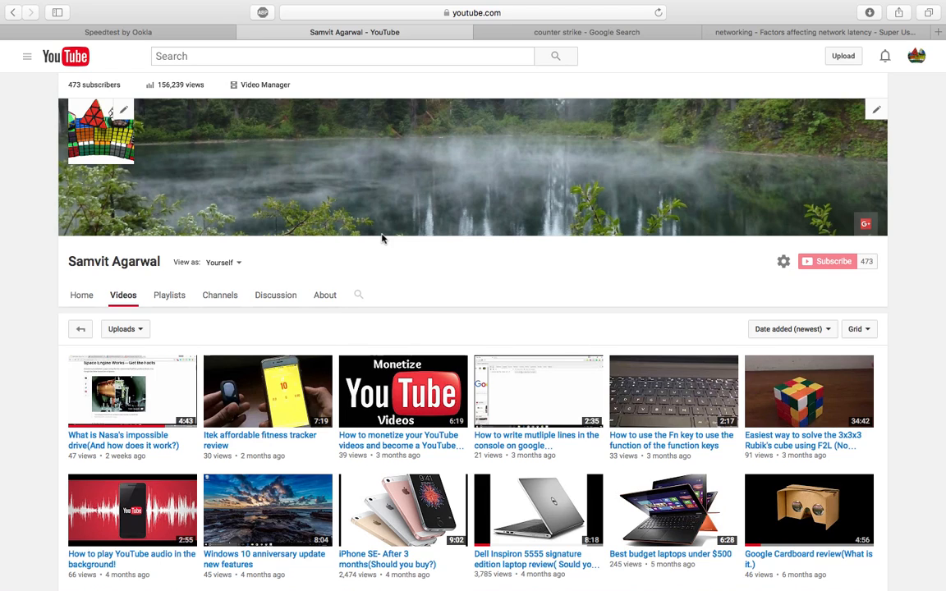
mouse_move(493, 88)
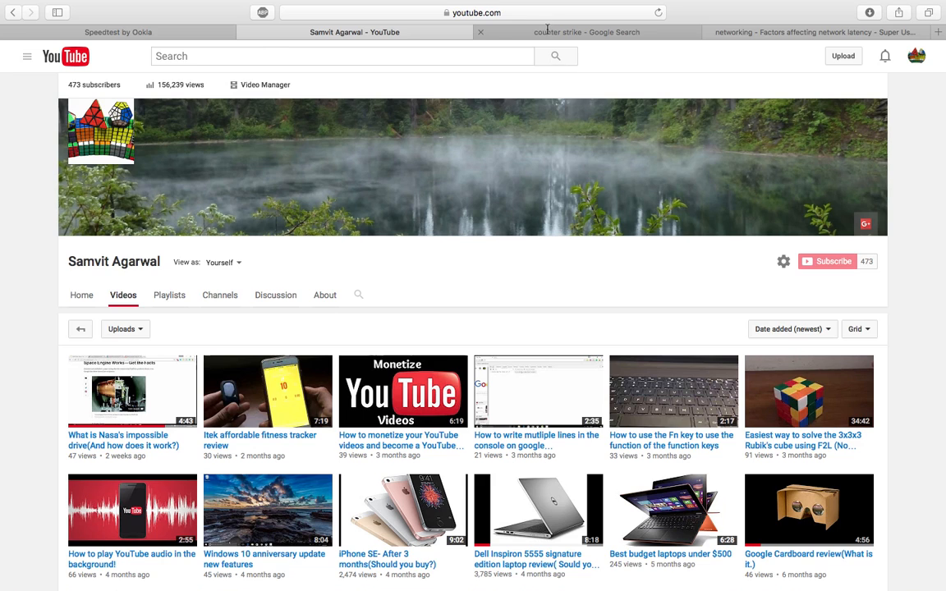
Step: Return to the Counter Strike Google image results with the Source gameplay screenshot enlarged
left_click(587, 33)
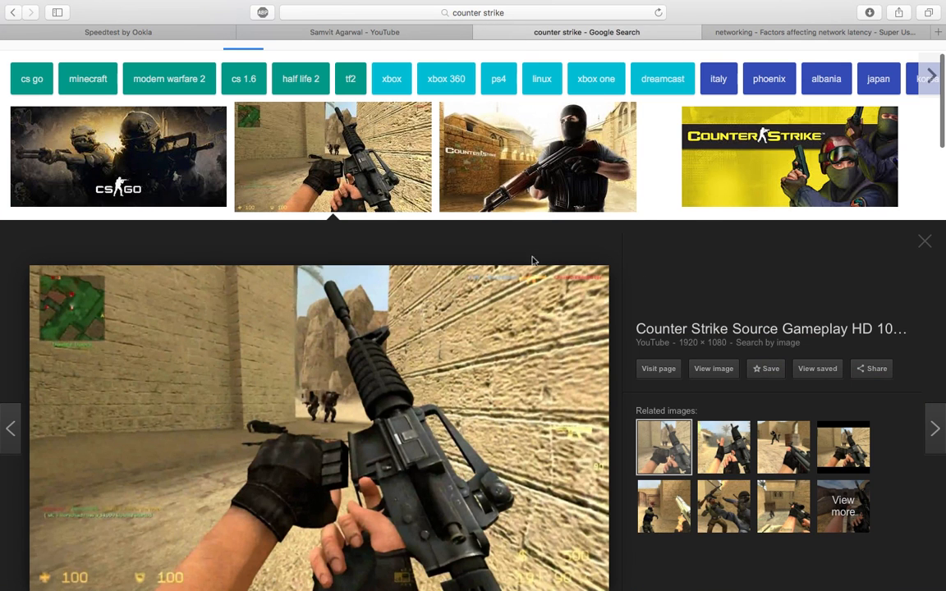
mouse_move(649, 319)
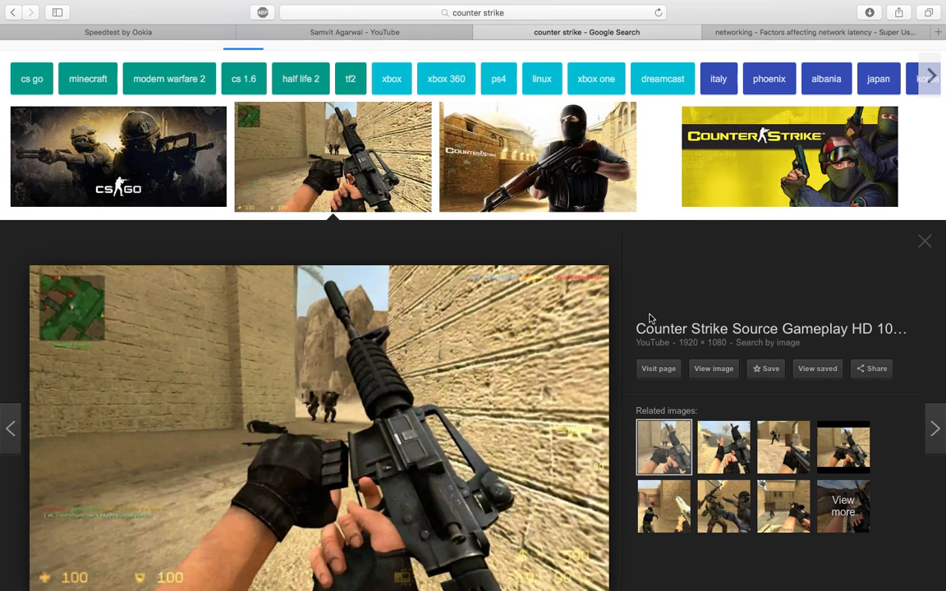
mouse_move(659, 304)
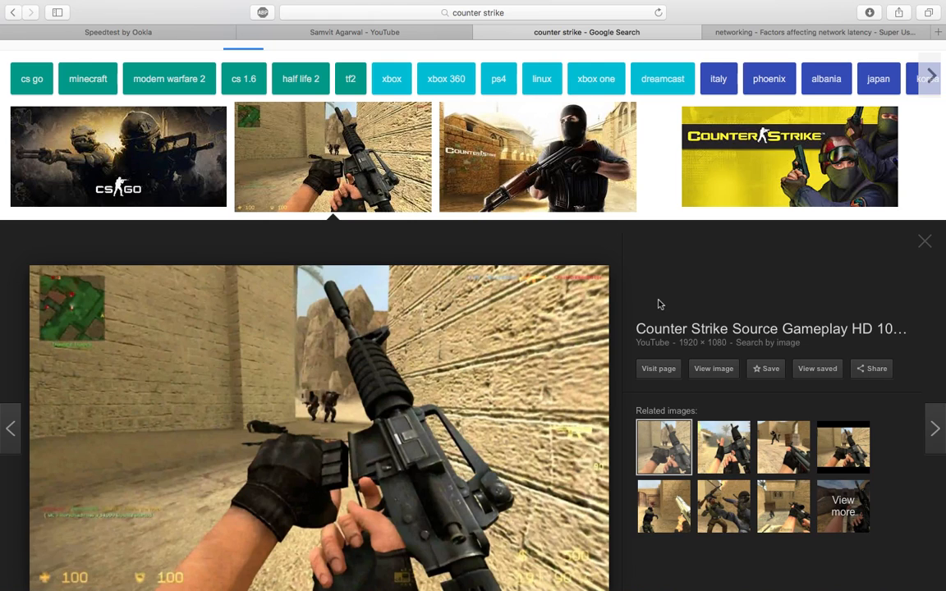
mouse_move(654, 88)
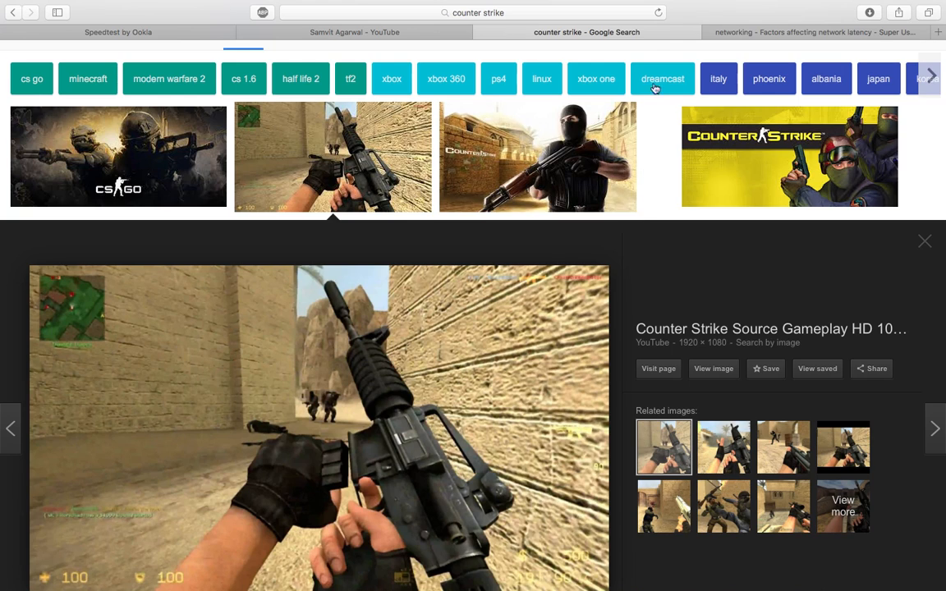
scroll("down", 3)
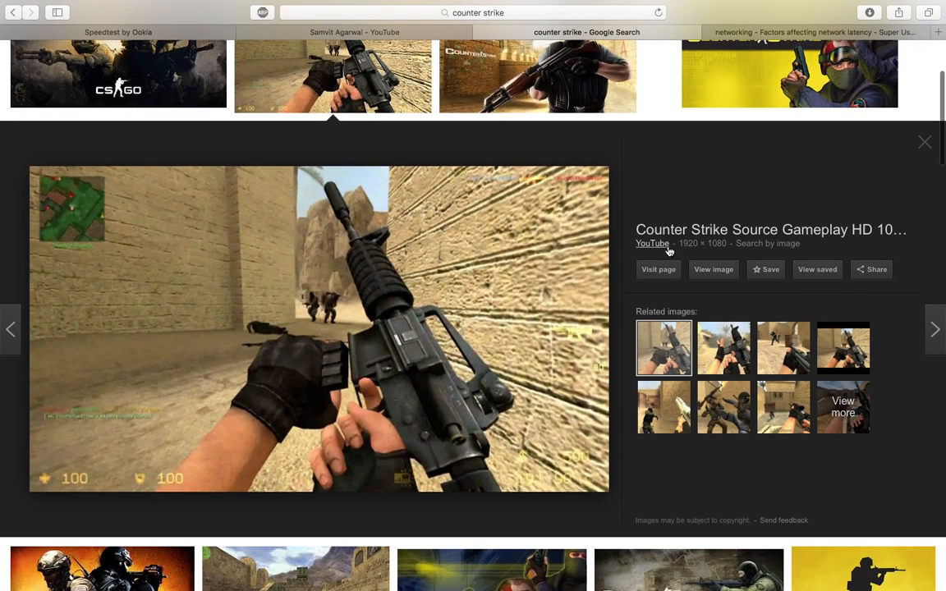
mouse_move(424, 261)
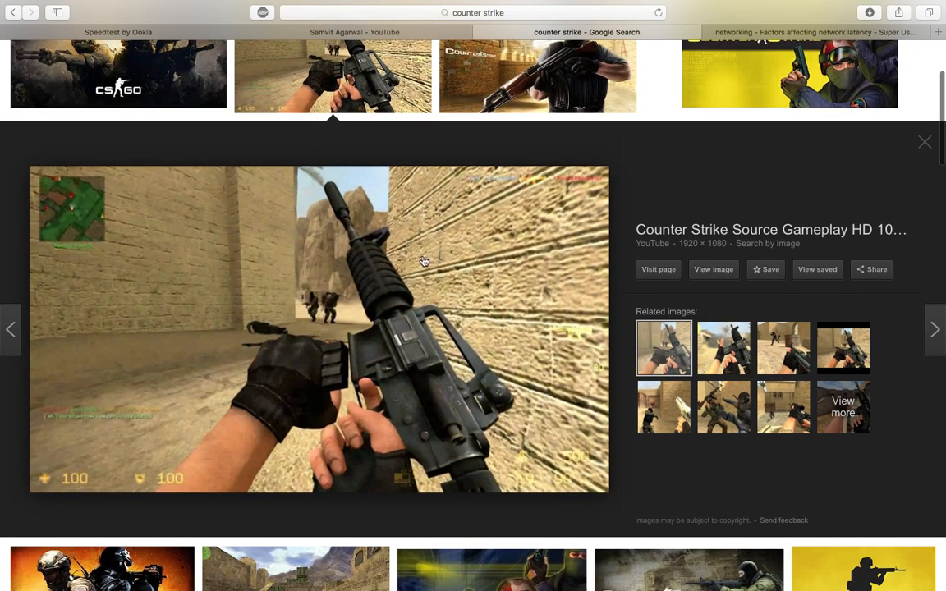
mouse_move(419, 261)
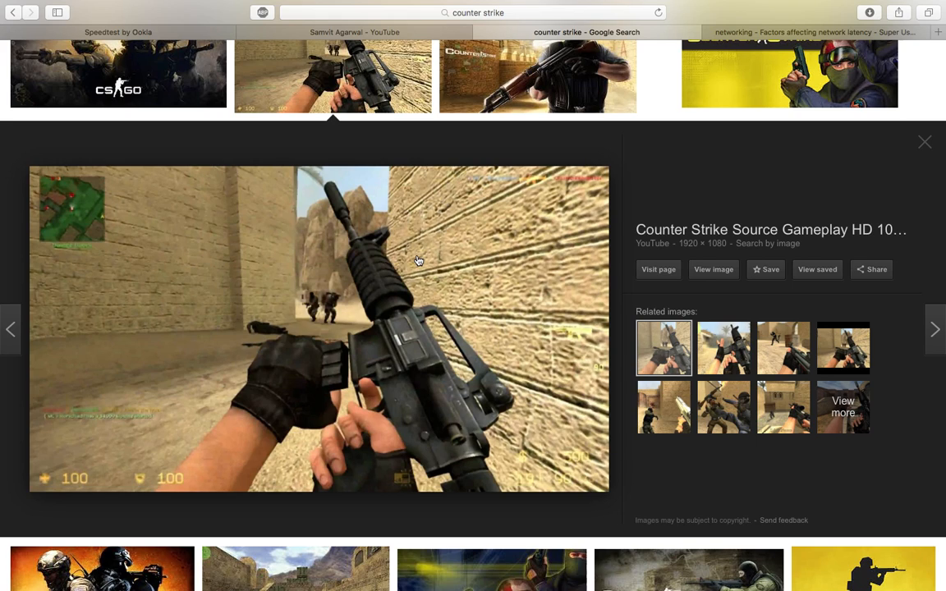
mouse_move(671, 237)
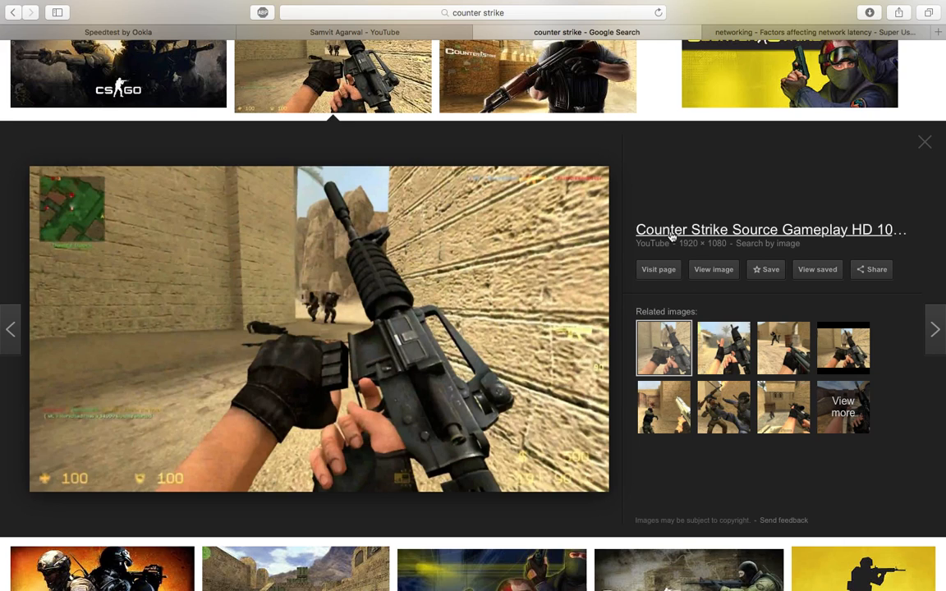
mouse_move(621, 161)
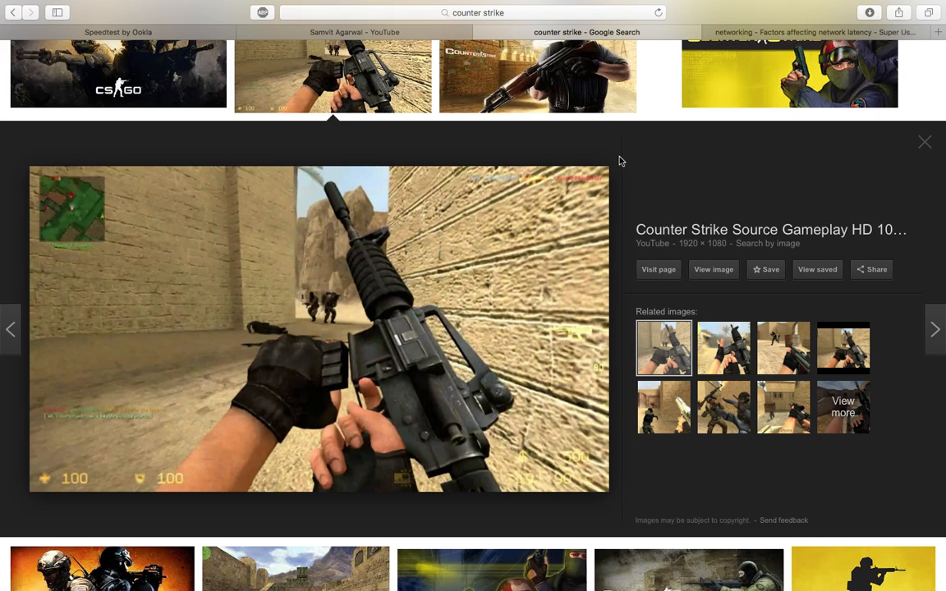
mouse_move(718, 151)
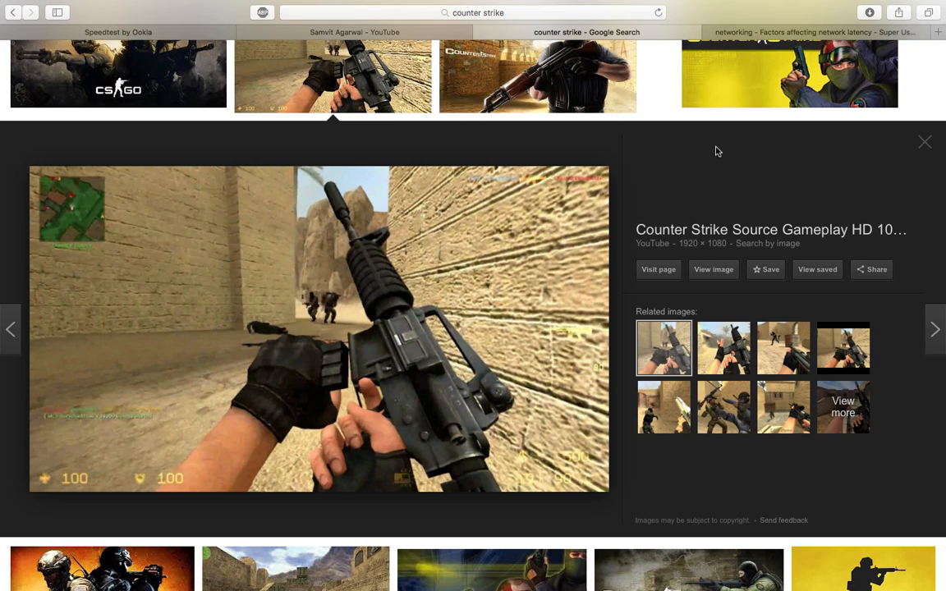
mouse_move(713, 156)
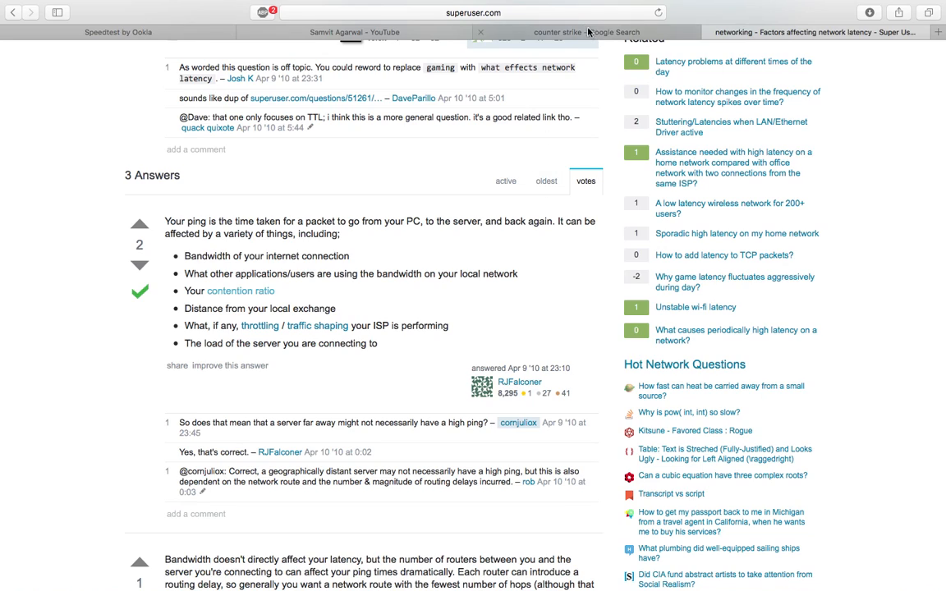
mouse_move(564, 41)
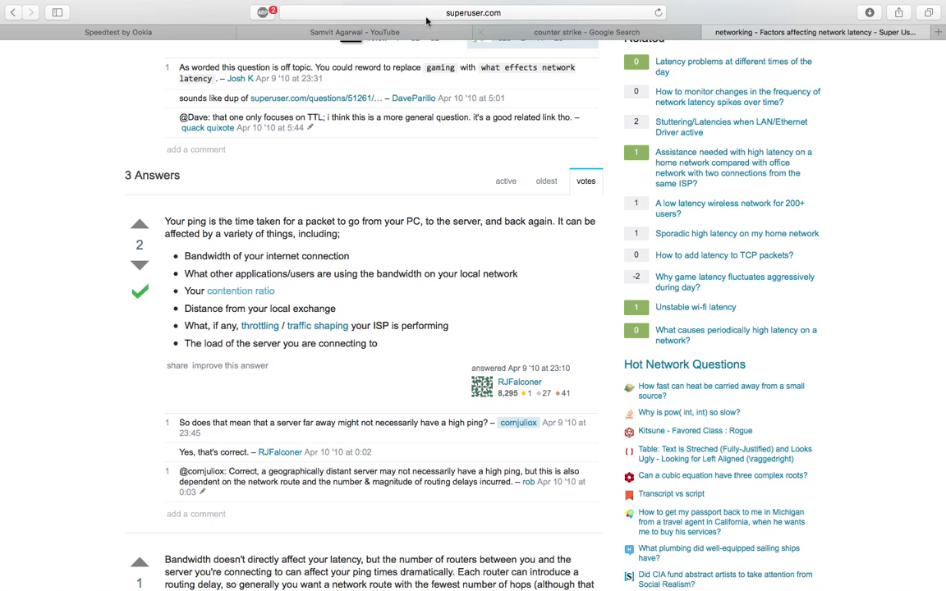
mouse_move(184, 257)
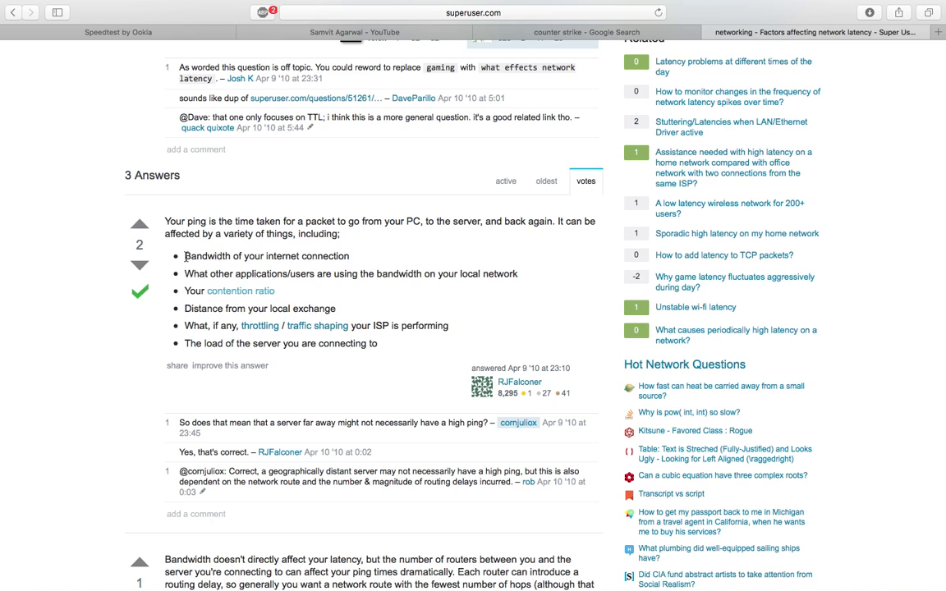
mouse_move(299, 256)
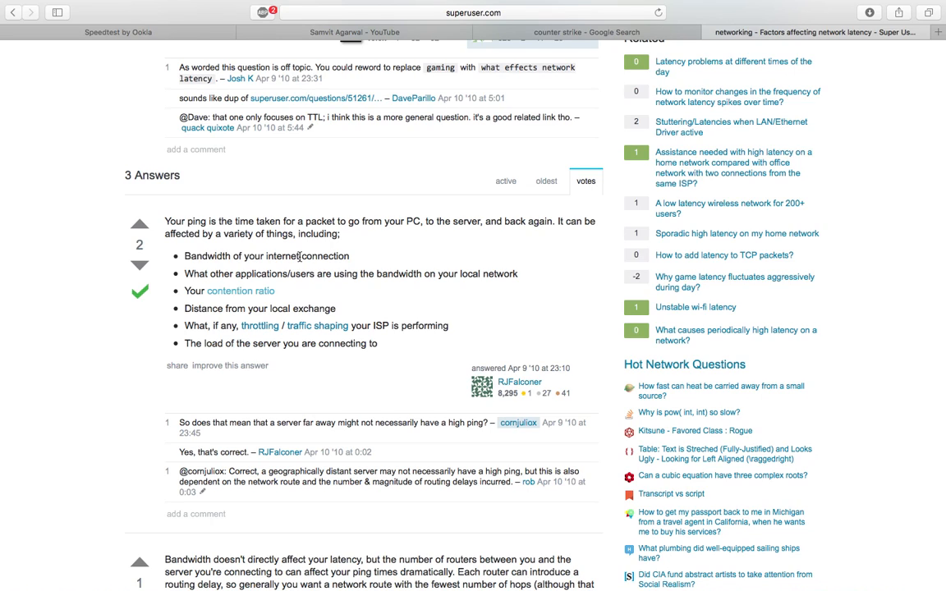
mouse_move(289, 272)
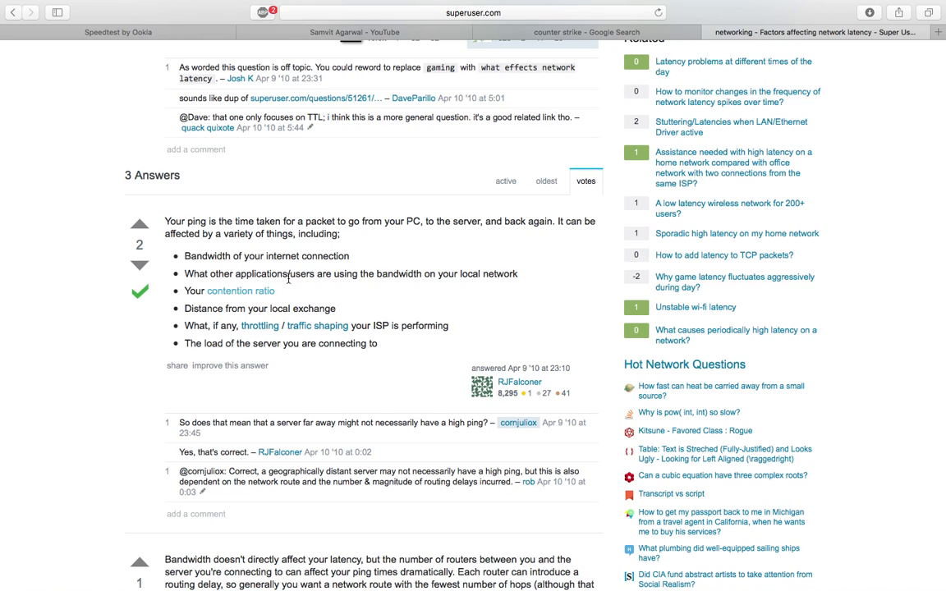
mouse_move(328, 291)
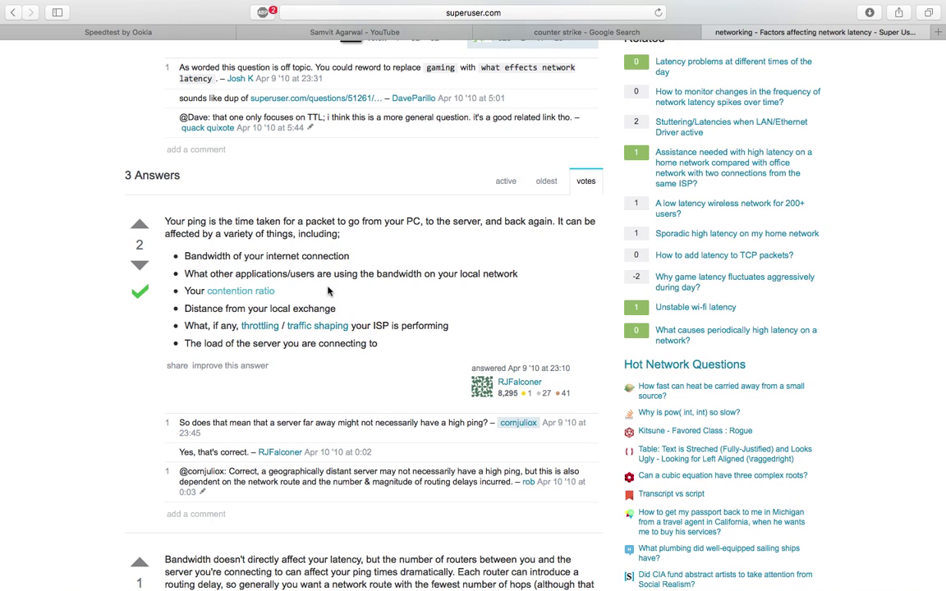
mouse_move(240, 290)
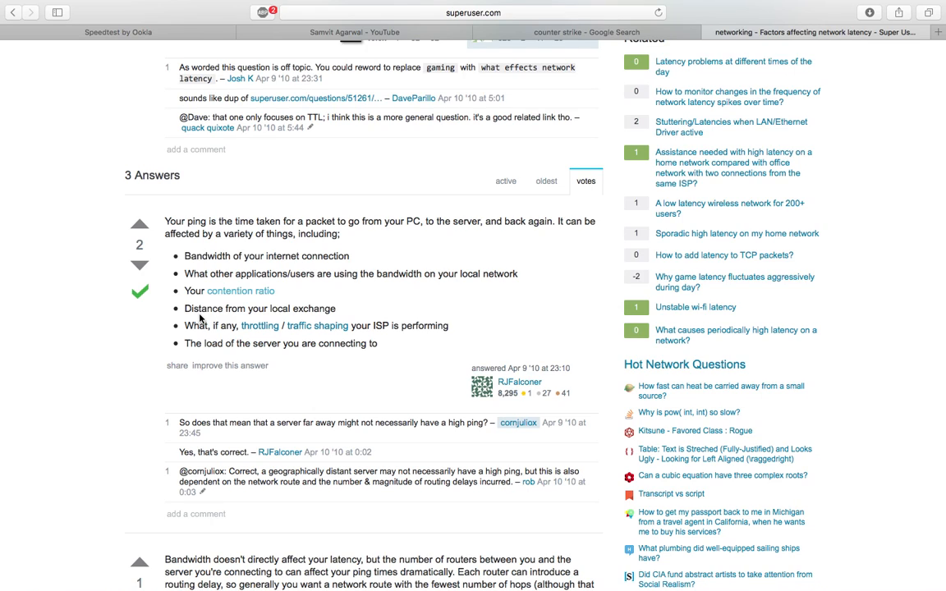
mouse_move(212, 321)
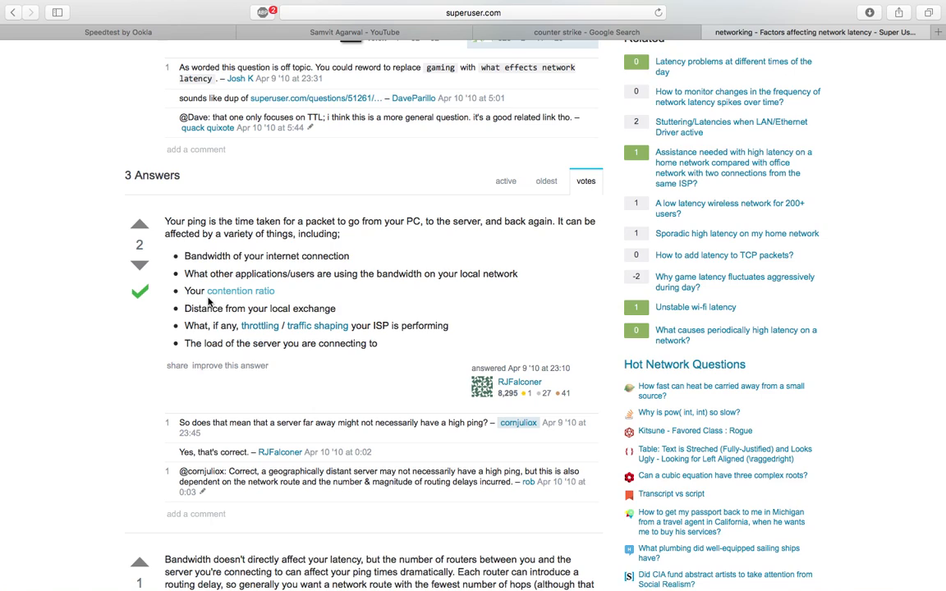
mouse_move(204, 305)
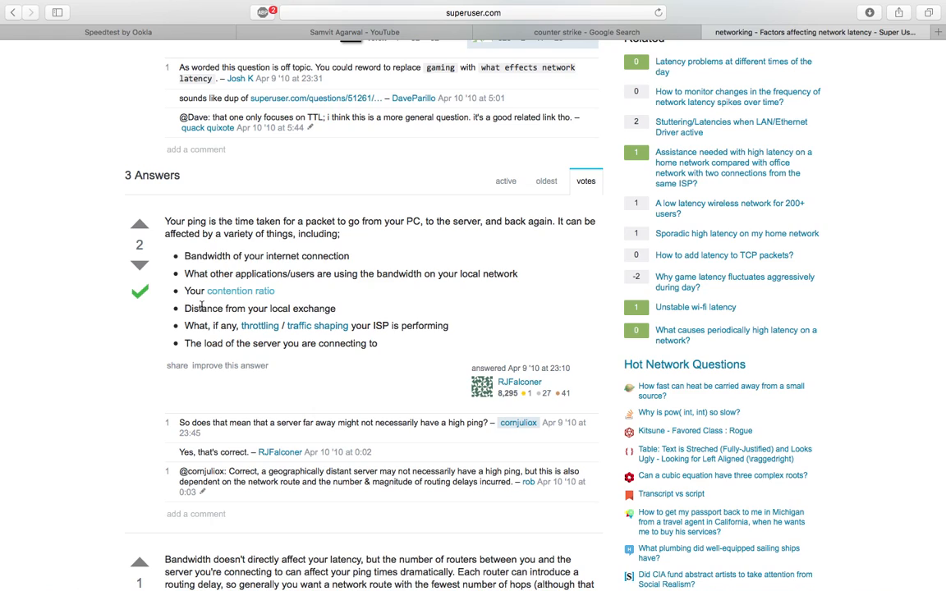
mouse_move(227, 338)
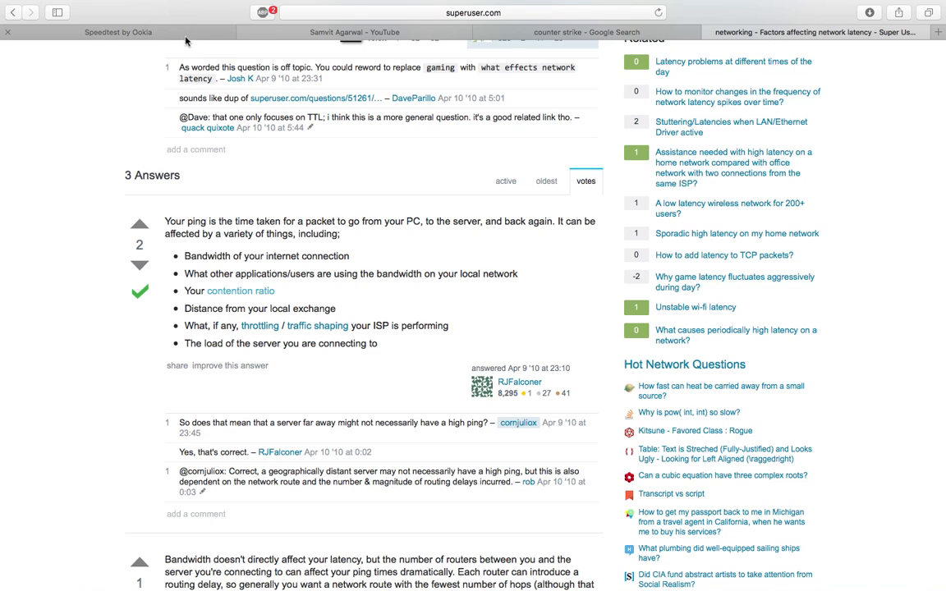
Step: Show the Speedtest by Ookla results again: 13 ms ping, 110.22 Mbps down, 6.00 Mbps up
left_click(118, 33)
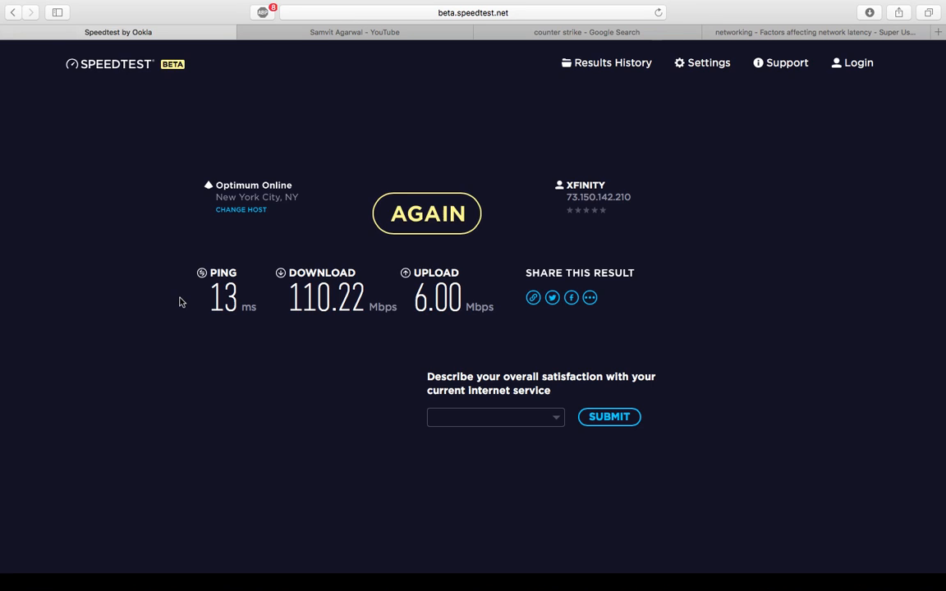
mouse_move(897, 5)
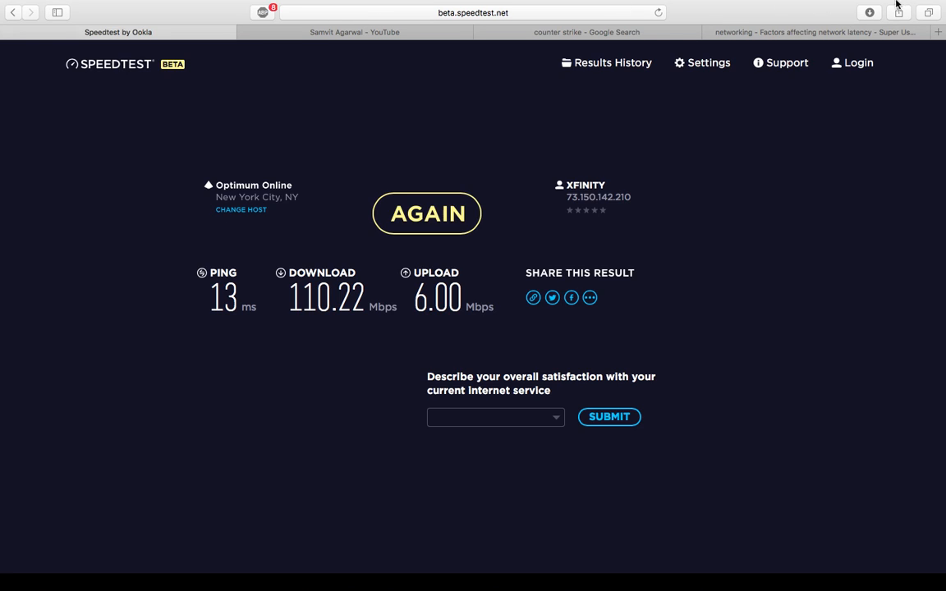